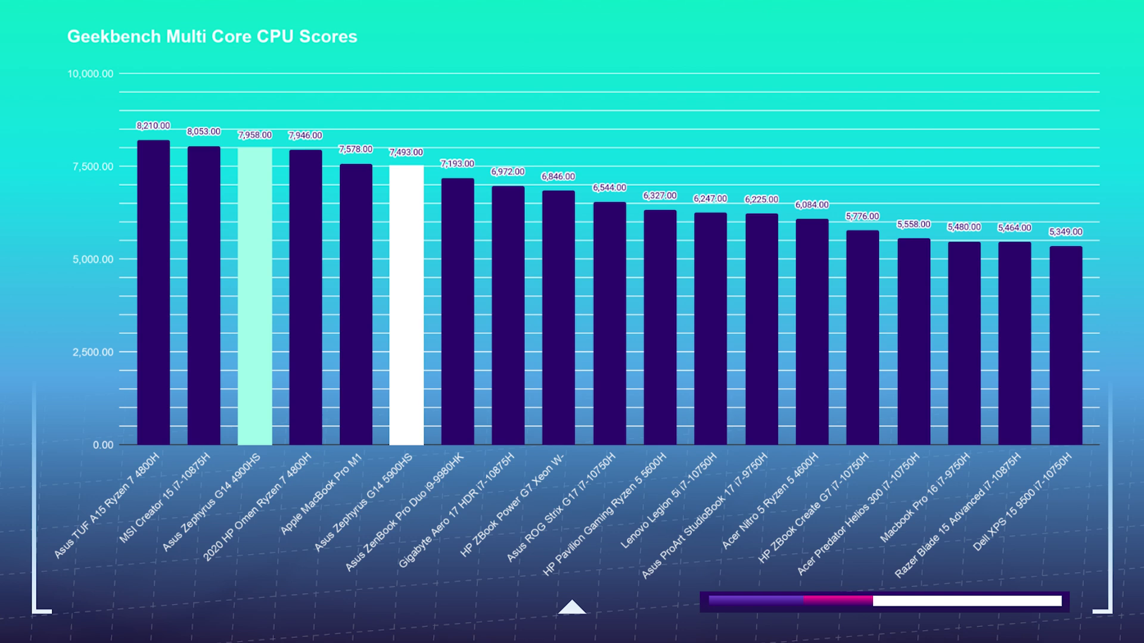
click(575, 608)
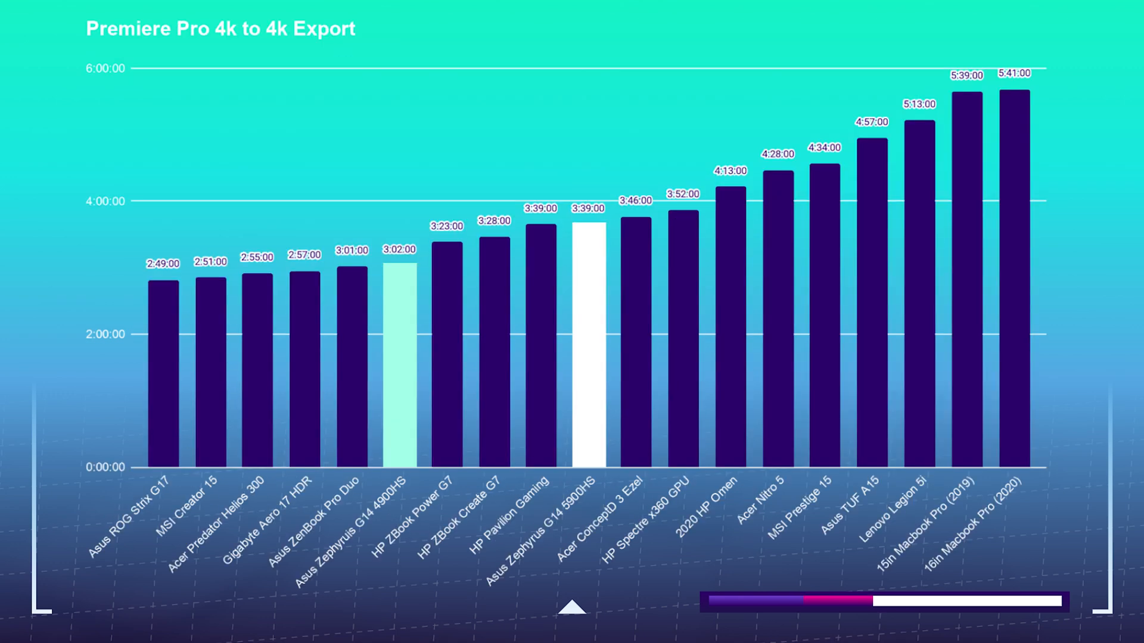